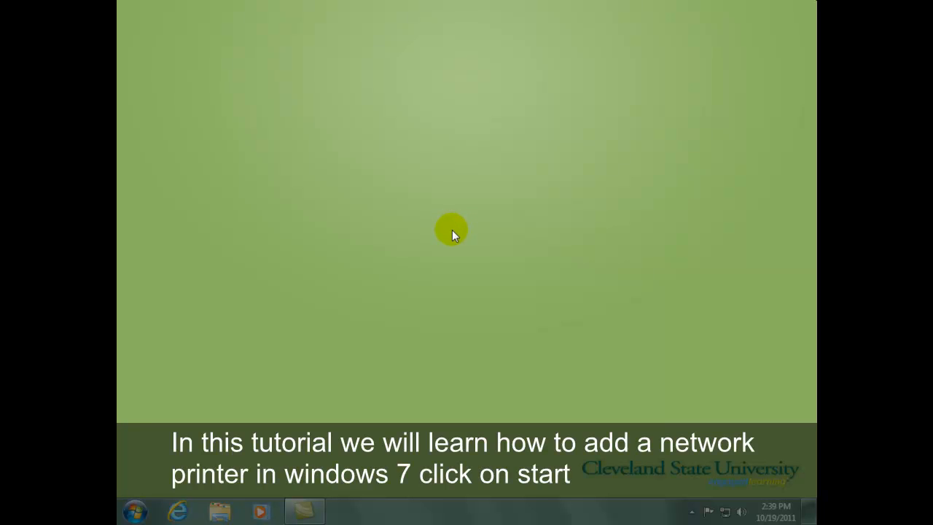
Search the Start menu for 'dev' to surface the Devices and Printers setting
click(134, 510)
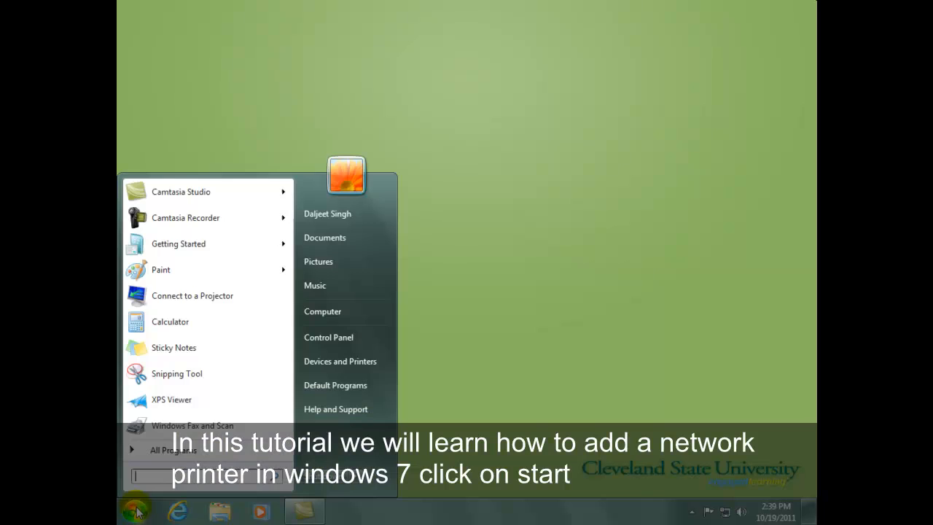
mouse_move(341, 362)
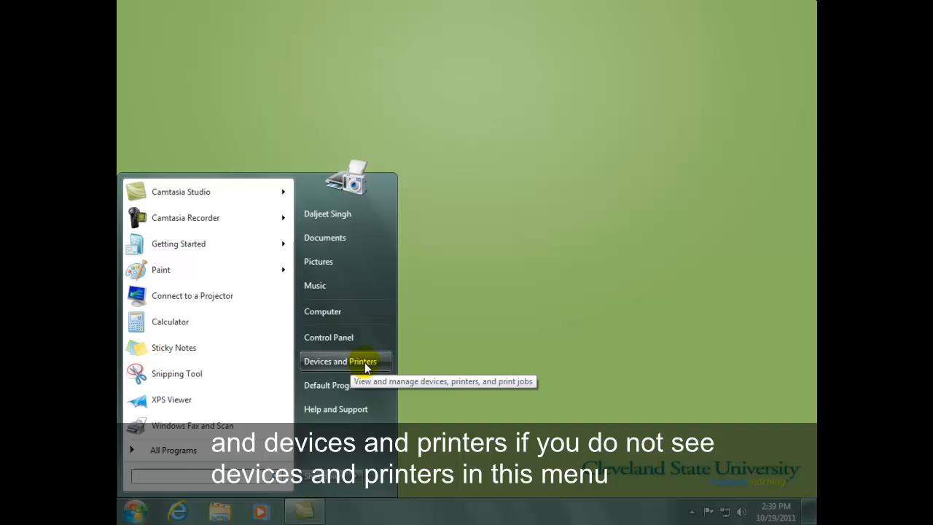
mouse_move(297, 397)
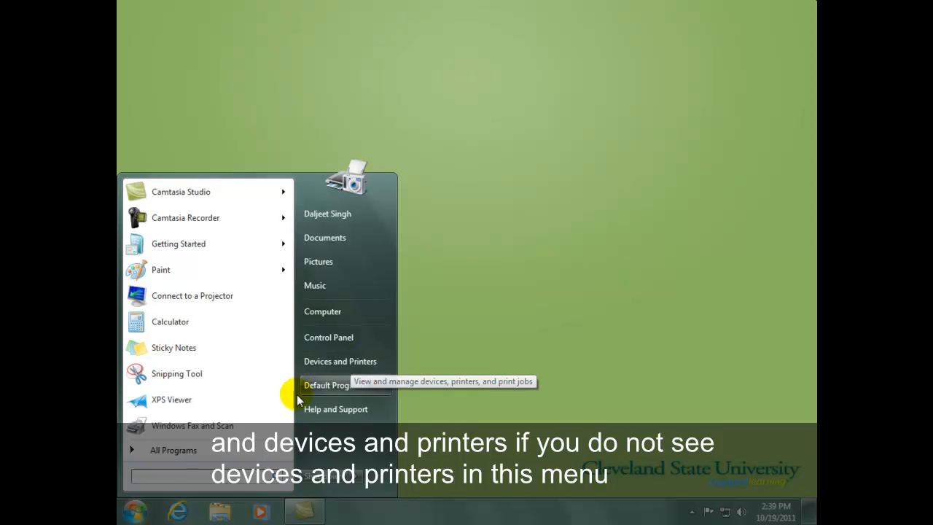
text(devices)
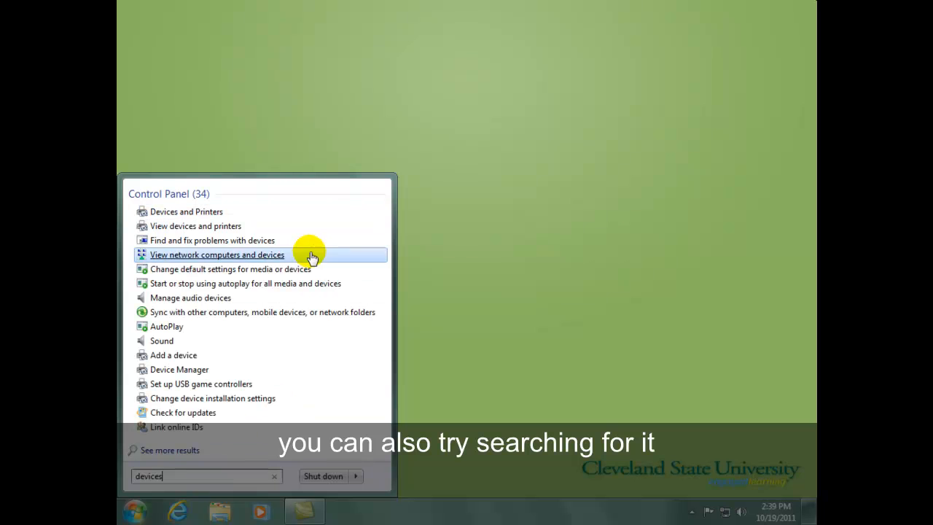
Launch the Add Printer wizard from the Devices and Printers toolbar
click(187, 211)
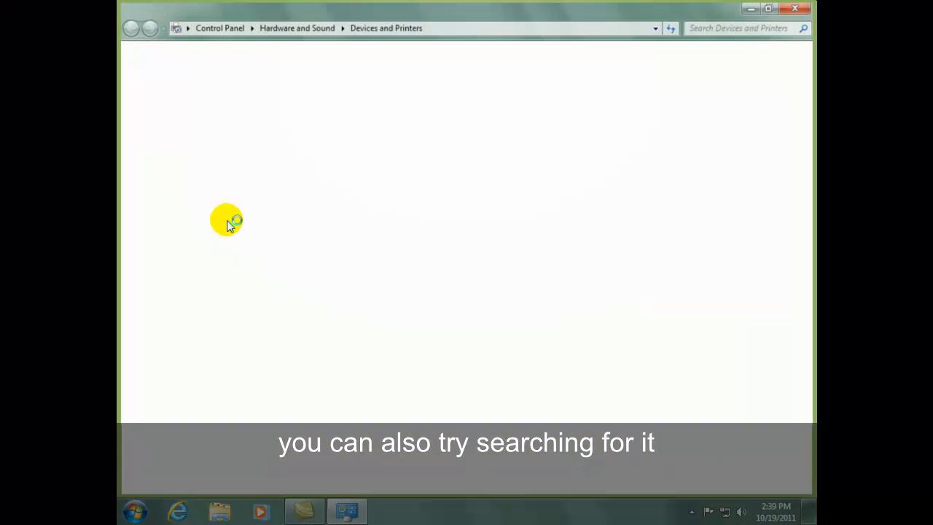
click(219, 50)
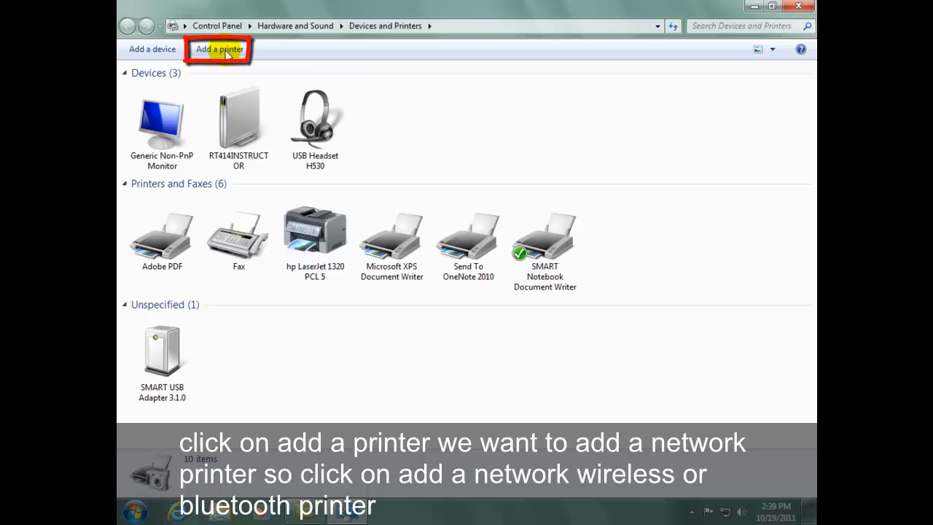
click(219, 50)
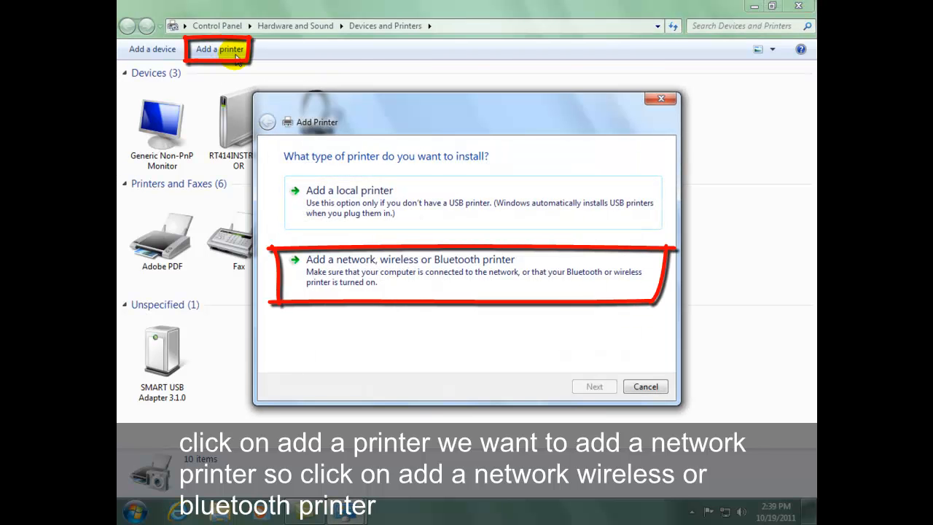
mouse_move(414, 273)
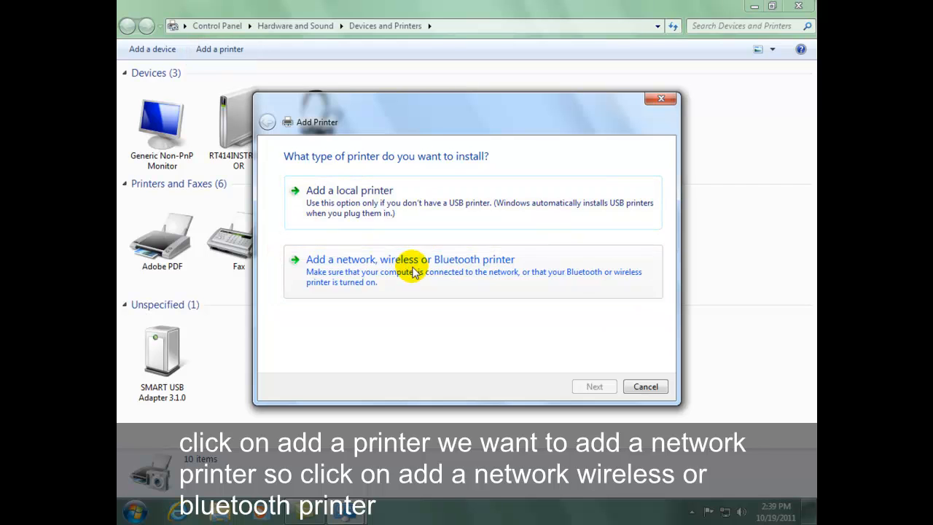
Choose 'Add a network, wireless or Bluetooth printer' so the wizard scans LAB-PRINTSRV
click(410, 259)
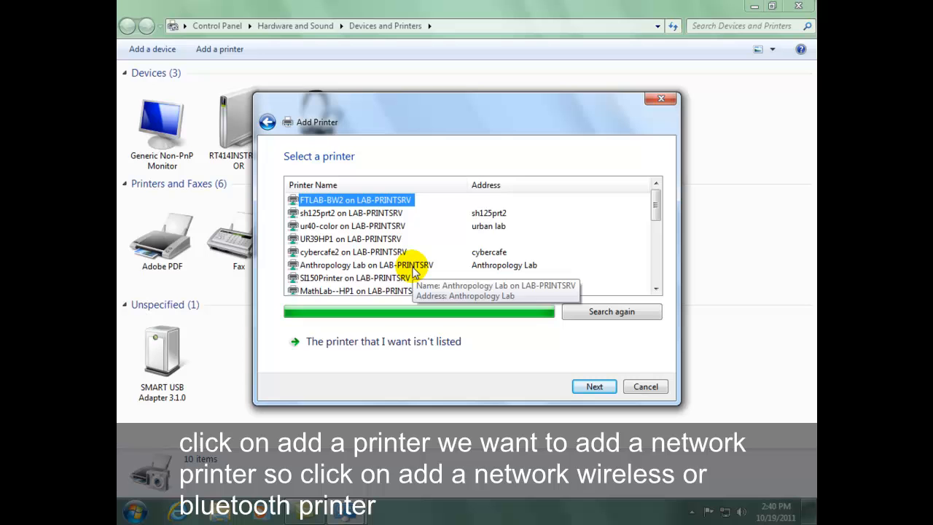
mouse_move(658, 205)
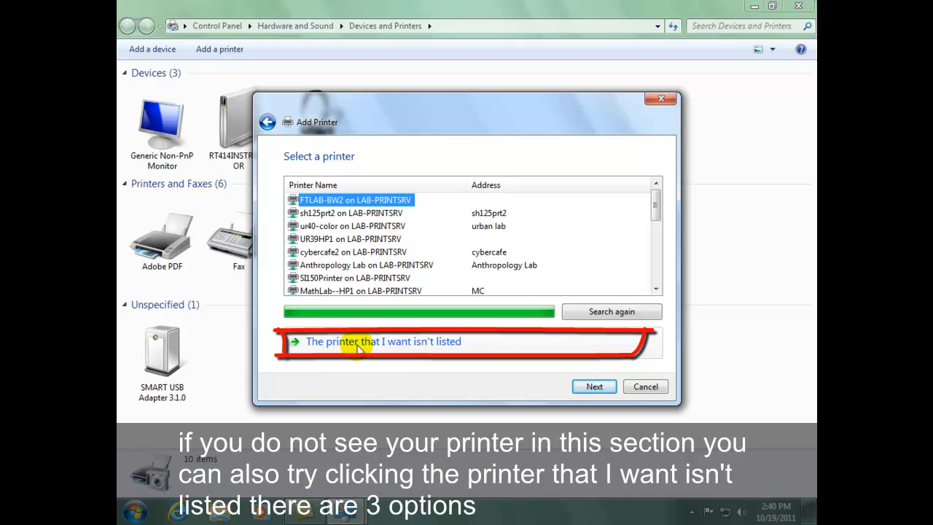
Select 'The printer that I want isn't listed' to reach the find-by-name-or-address options
click(382, 341)
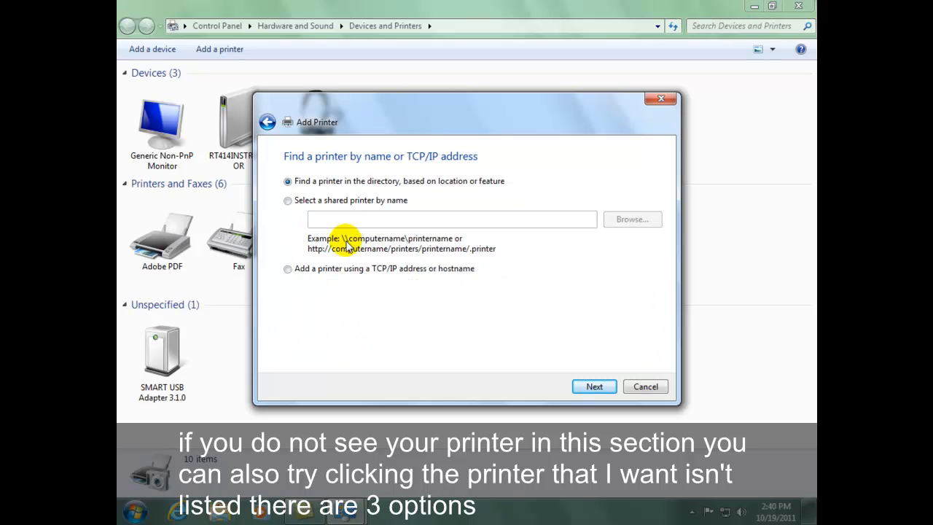
mouse_move(357, 309)
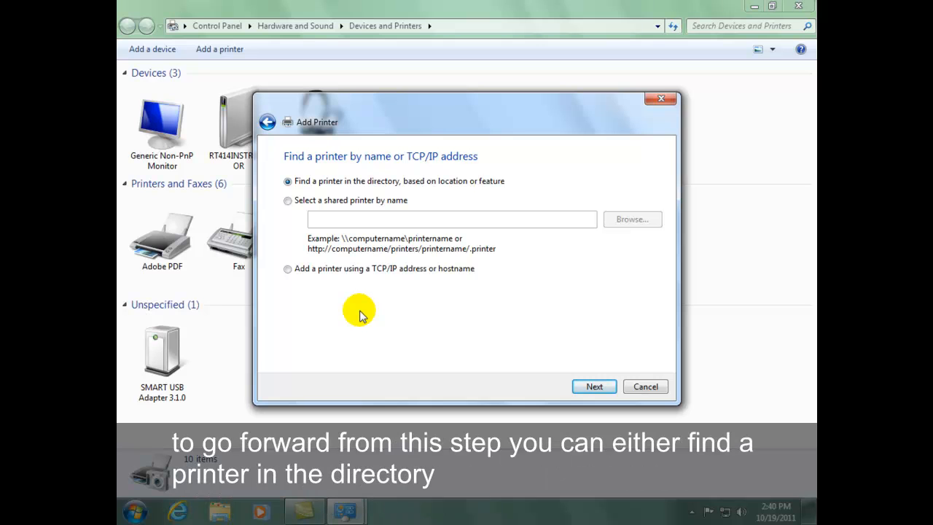
mouse_move(353, 188)
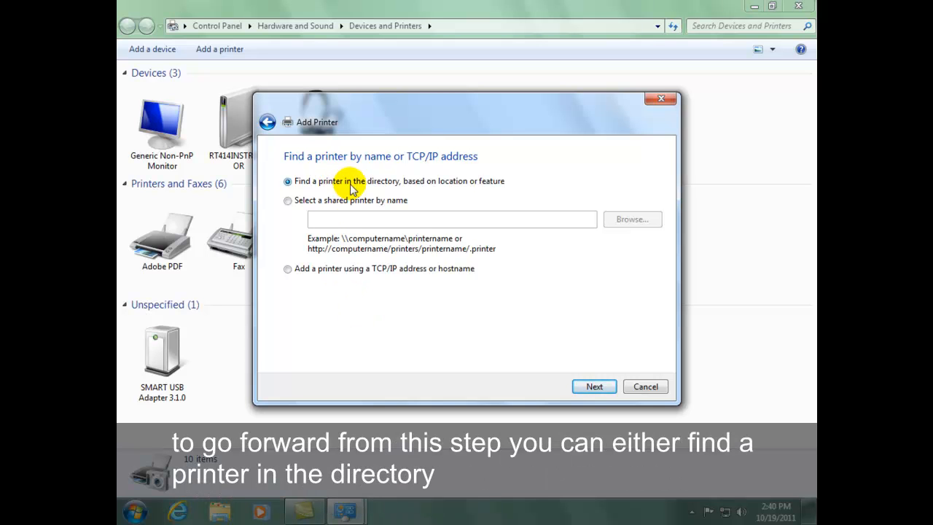
mouse_move(370, 203)
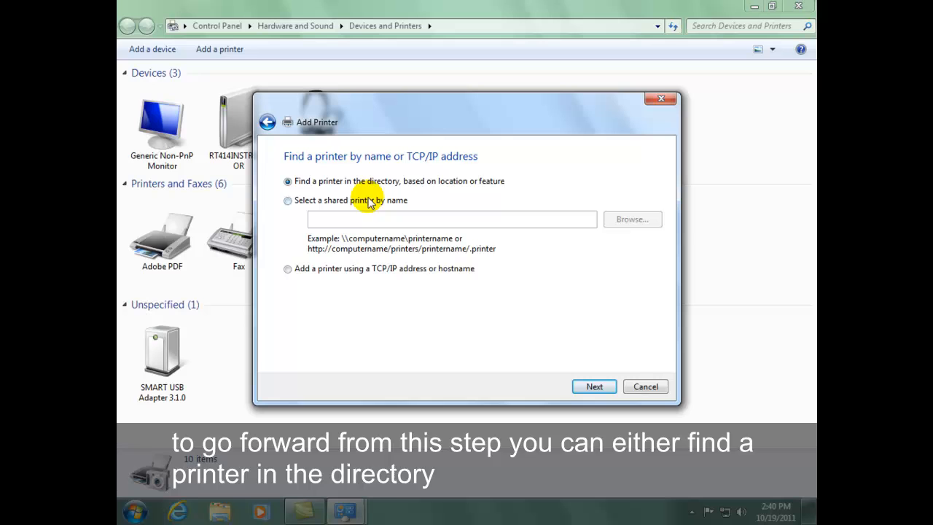
mouse_move(362, 207)
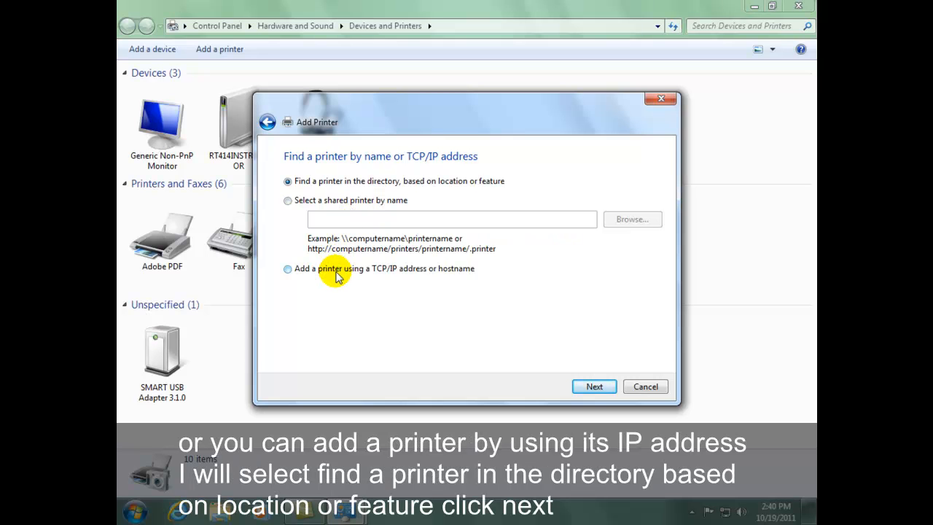
mouse_move(372, 184)
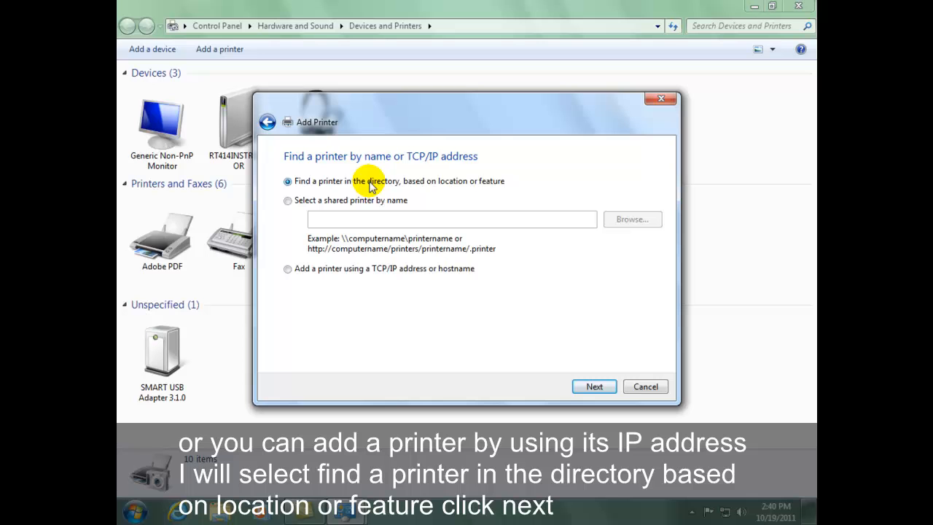
mouse_move(431, 195)
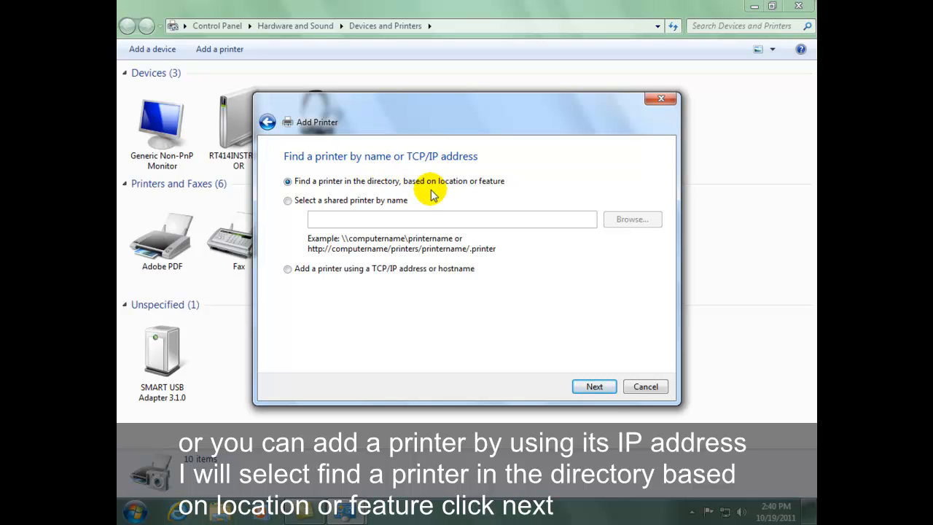
mouse_move(595, 386)
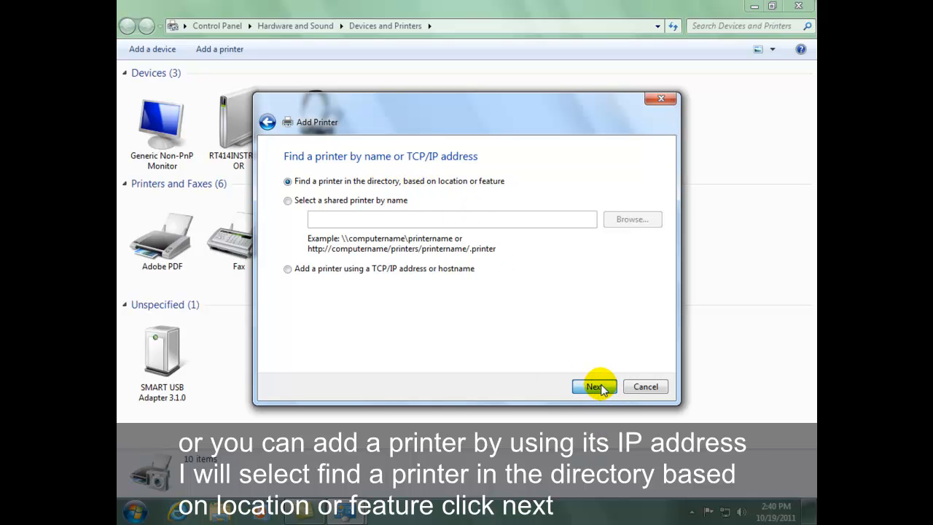
Run the directory search and install BU467 WorkCentre 5150 on cpx3 from the results
click(595, 386)
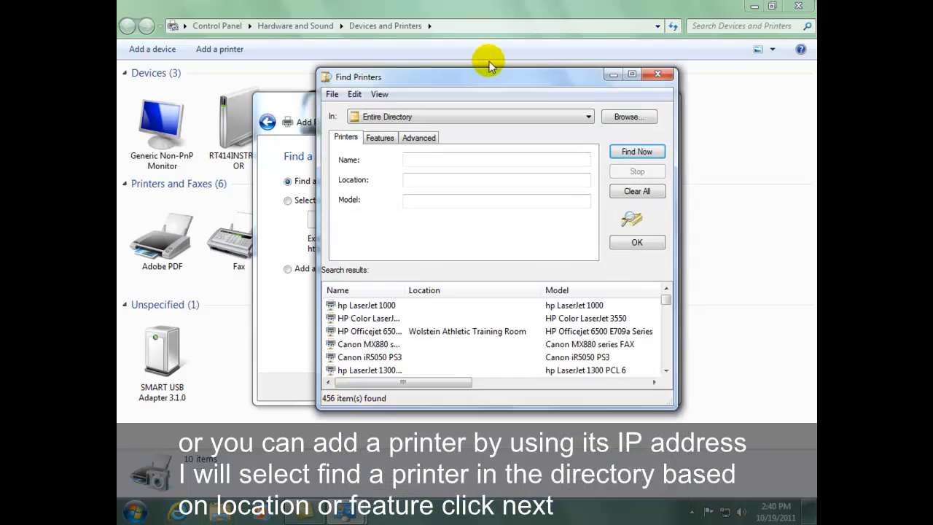
click(631, 73)
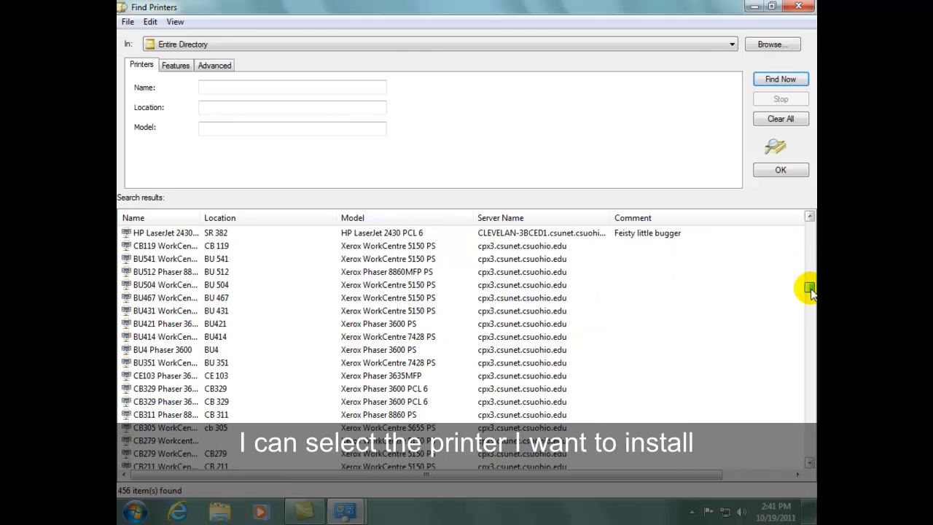
click(165, 297)
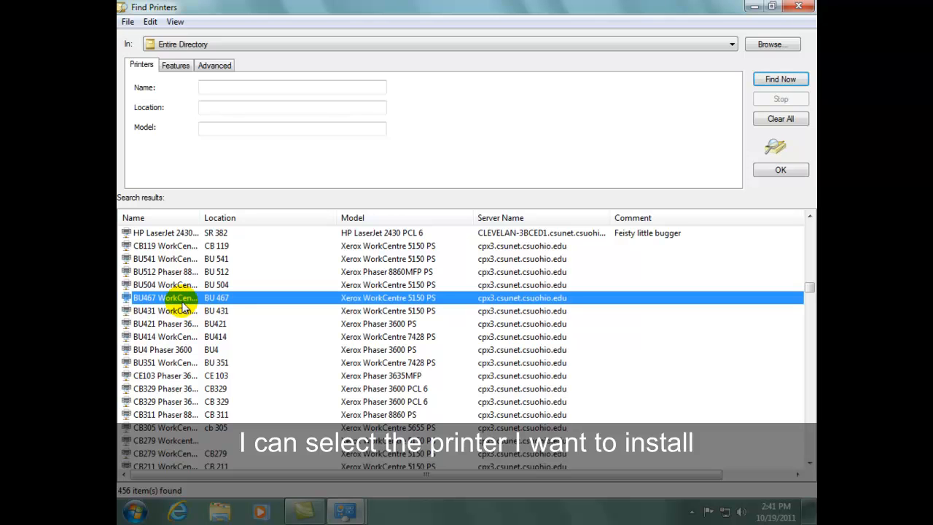
mouse_move(781, 169)
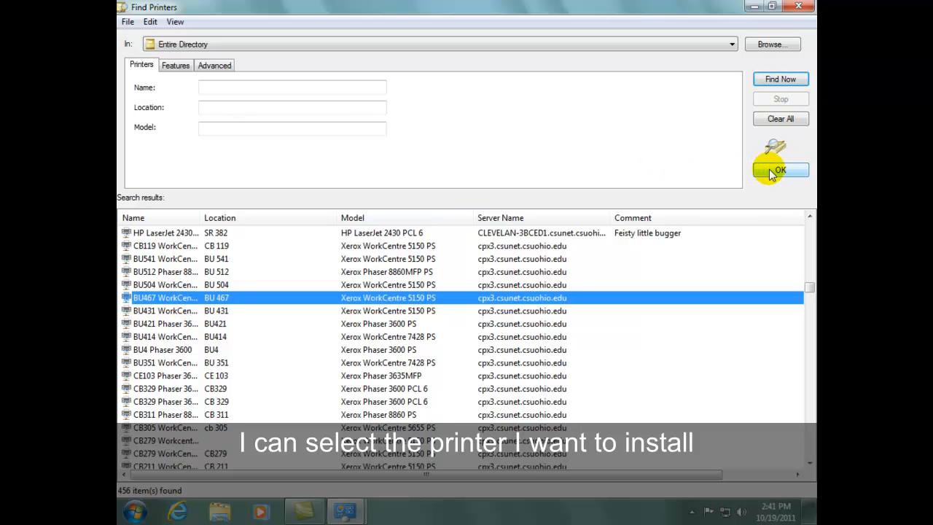
click(780, 169)
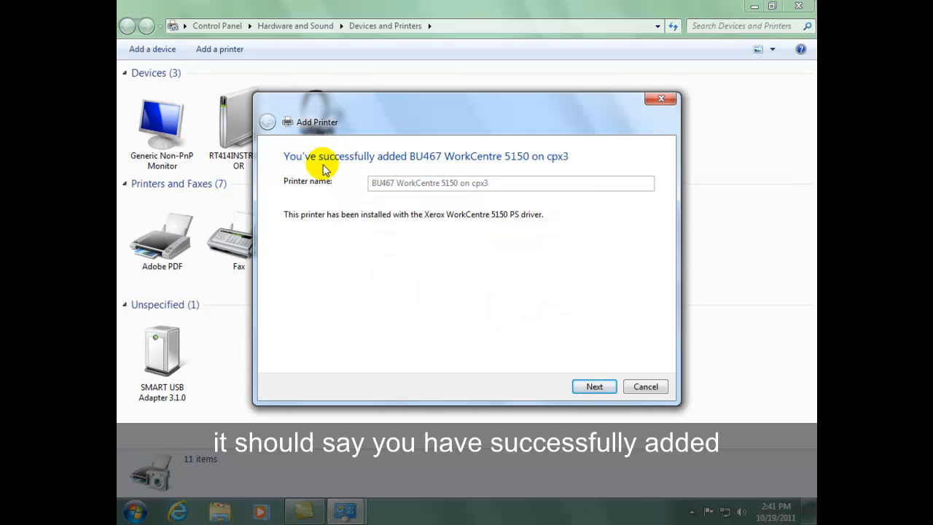
mouse_move(467, 168)
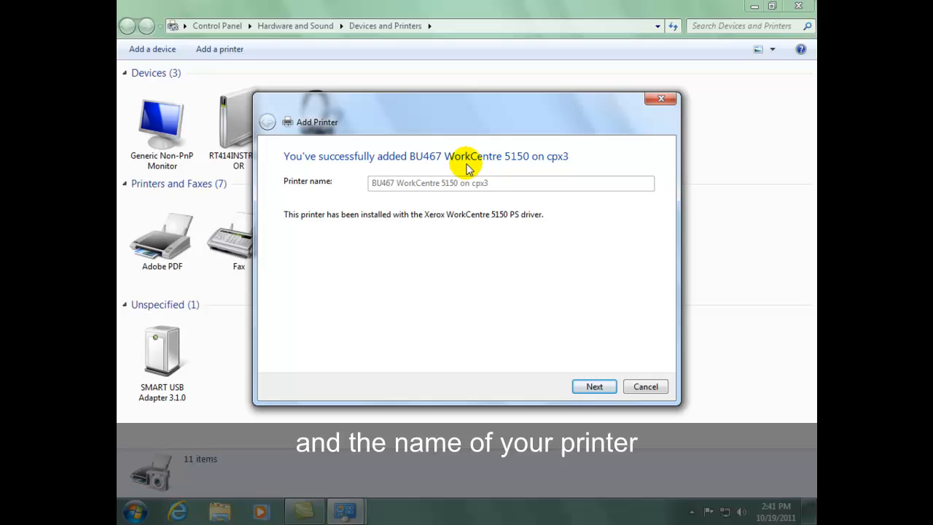
mouse_move(338, 196)
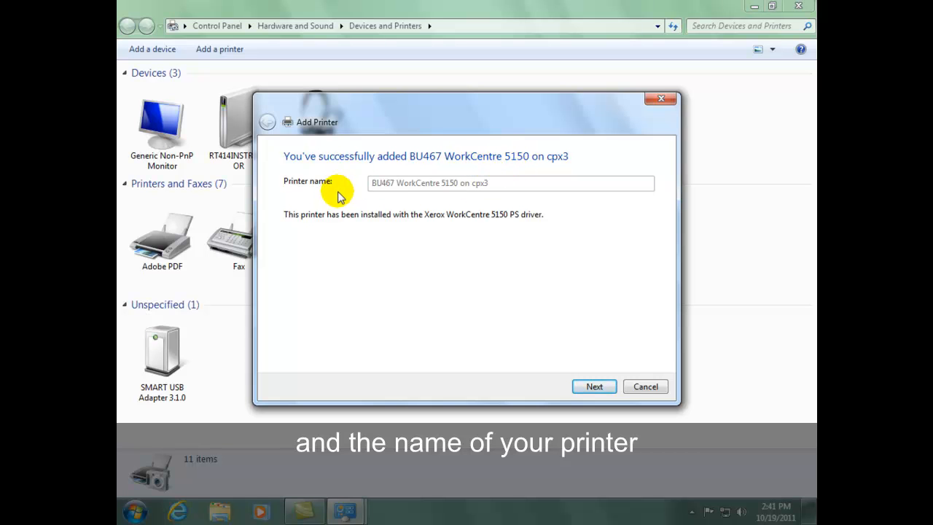
mouse_move(595, 387)
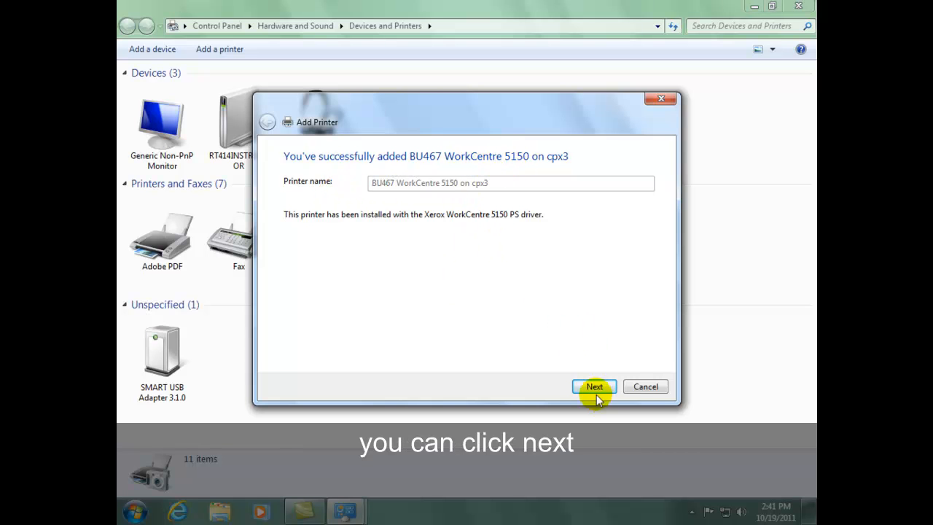
Finish the wizard so BU467 WorkCentre 5150 on cpx3 is listed under Printers and Faxes
click(595, 386)
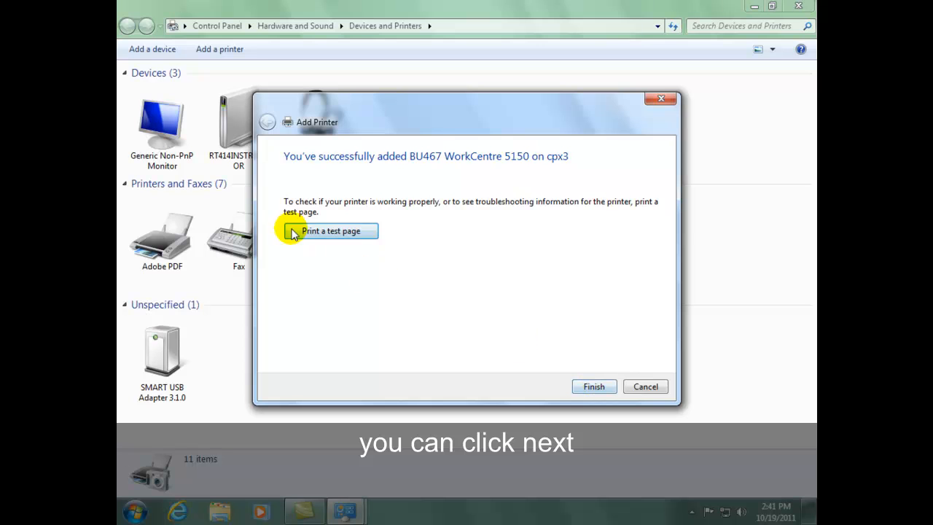
mouse_move(405, 265)
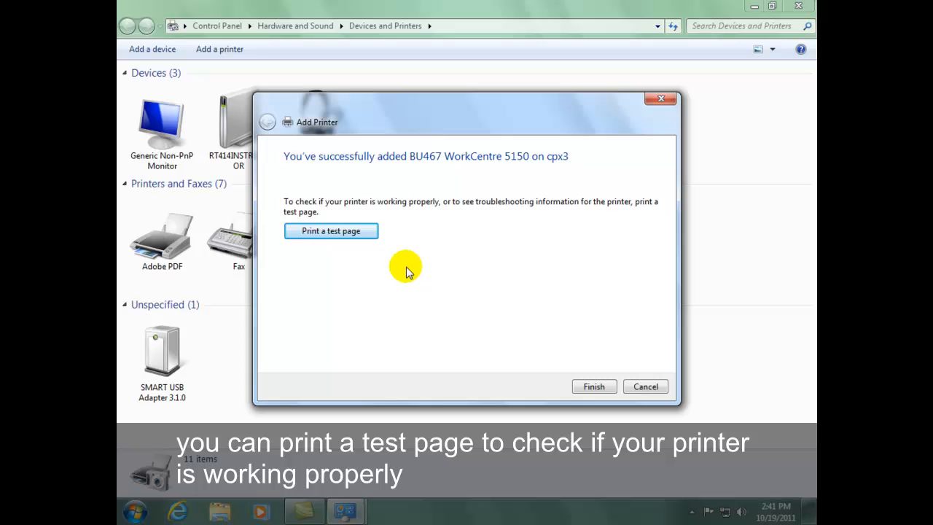
mouse_move(420, 275)
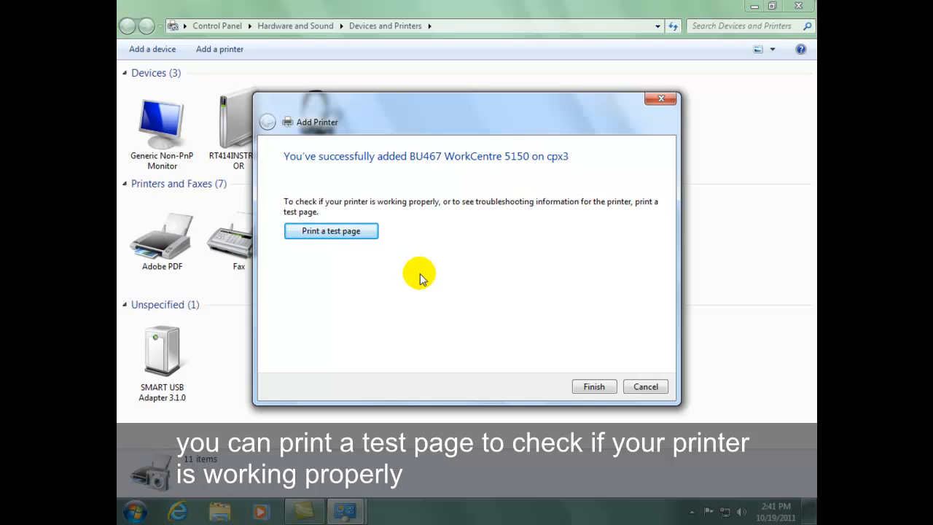
click(593, 387)
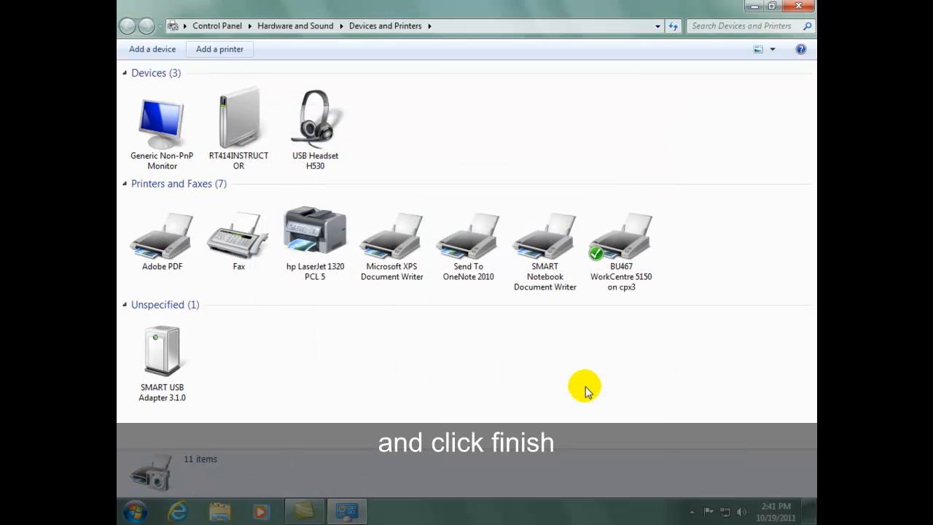